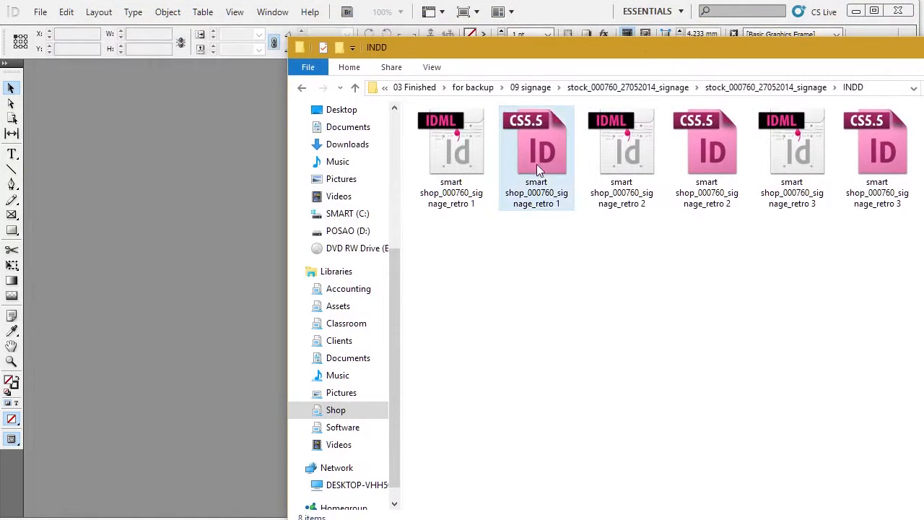
Open the smart shop_000760_signage_retro 1 CS5.5 file from File Explorer.
click(536, 144)
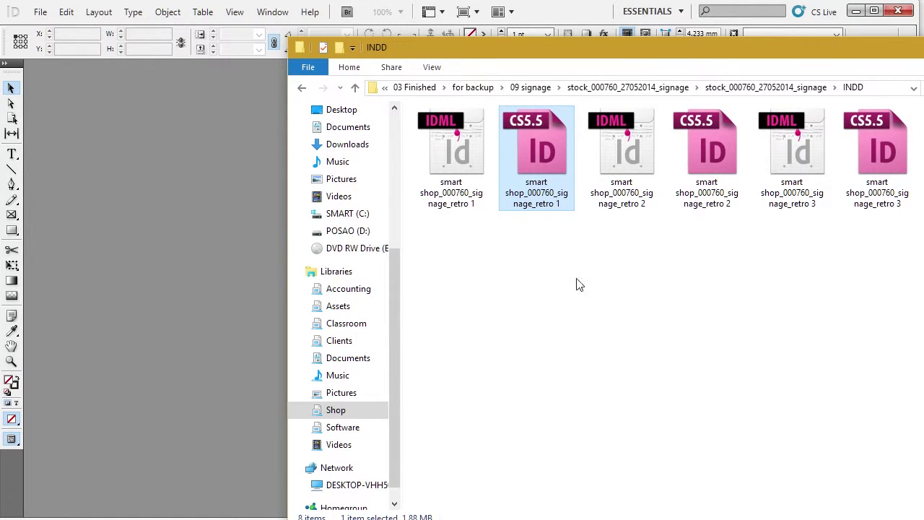
double_click(536, 141)
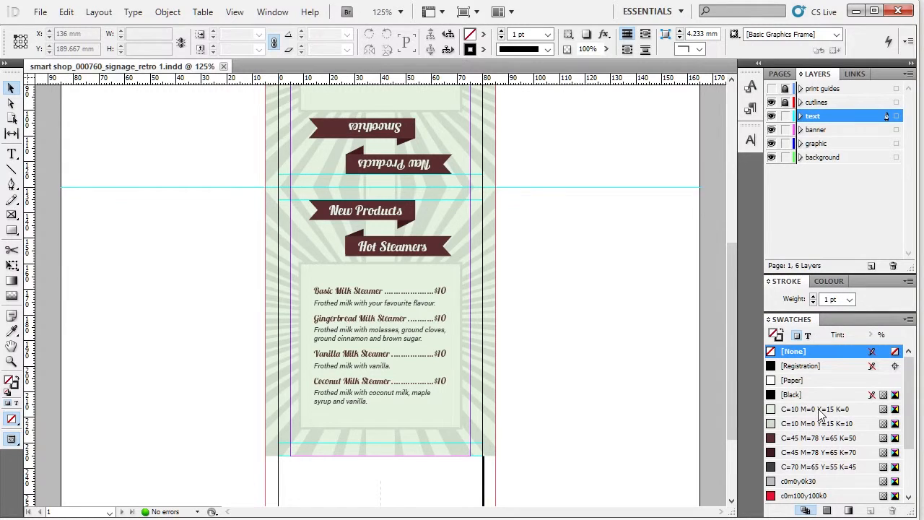
click(816, 408)
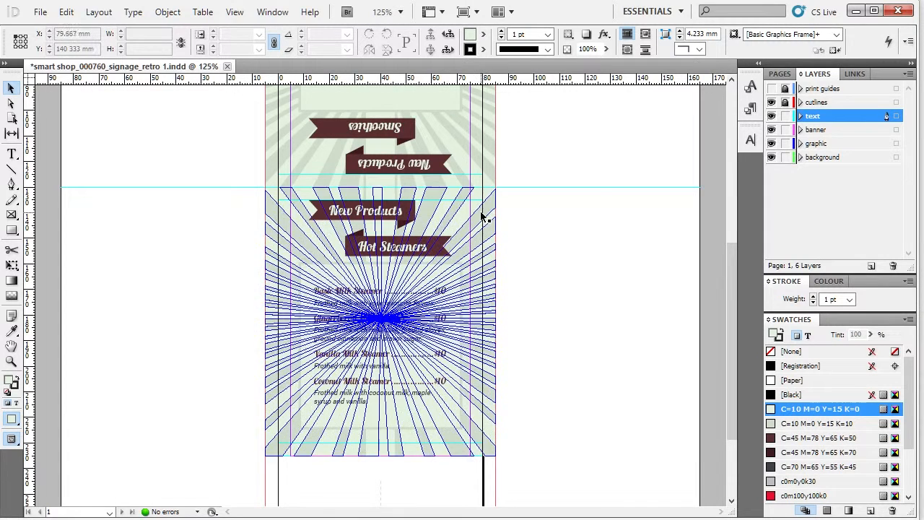
click(820, 143)
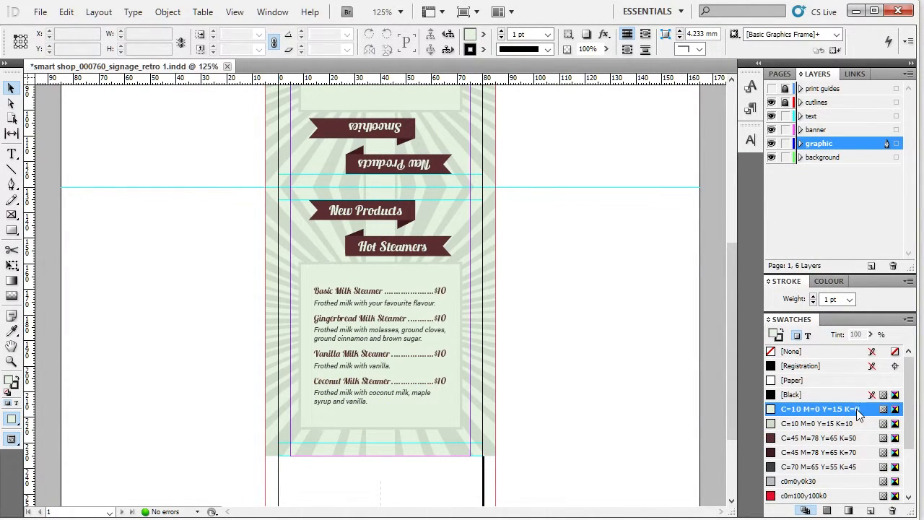
mouse_move(870, 424)
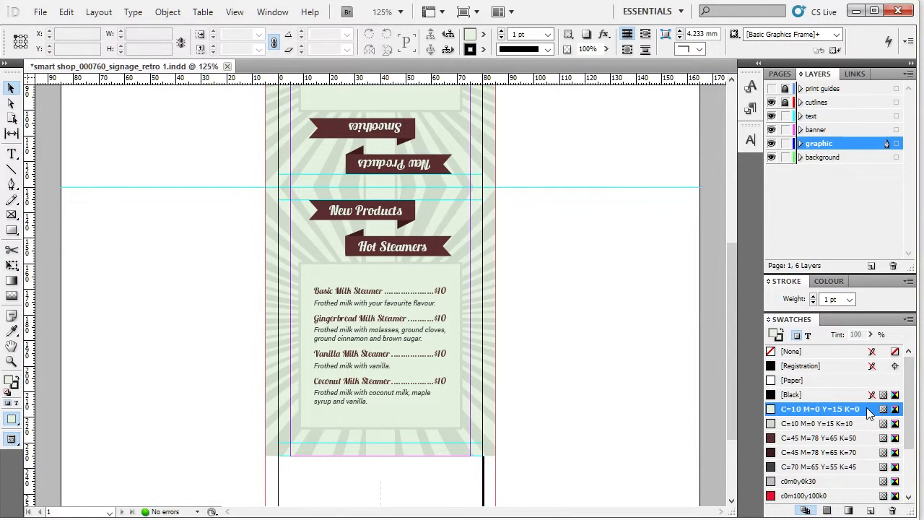
Recolour the two background swatches to C=54 M=0 Y=15 K=0 and C=89 M=0 Y=15 K=10.
double_click(818, 407)
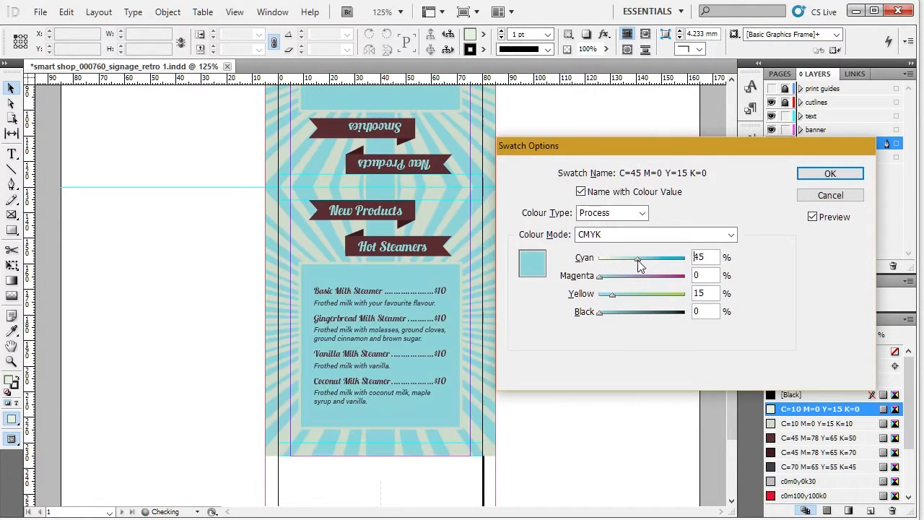
drag(637, 257, 629, 257)
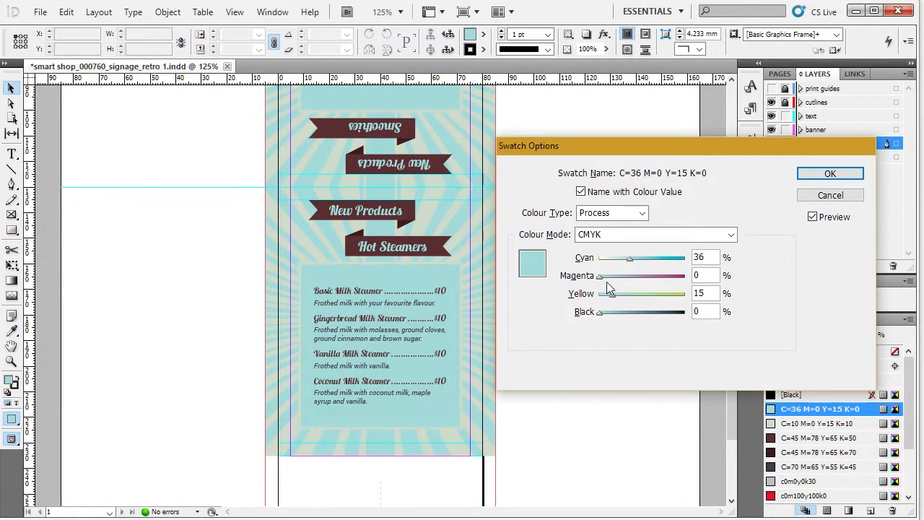
drag(629, 257, 646, 257)
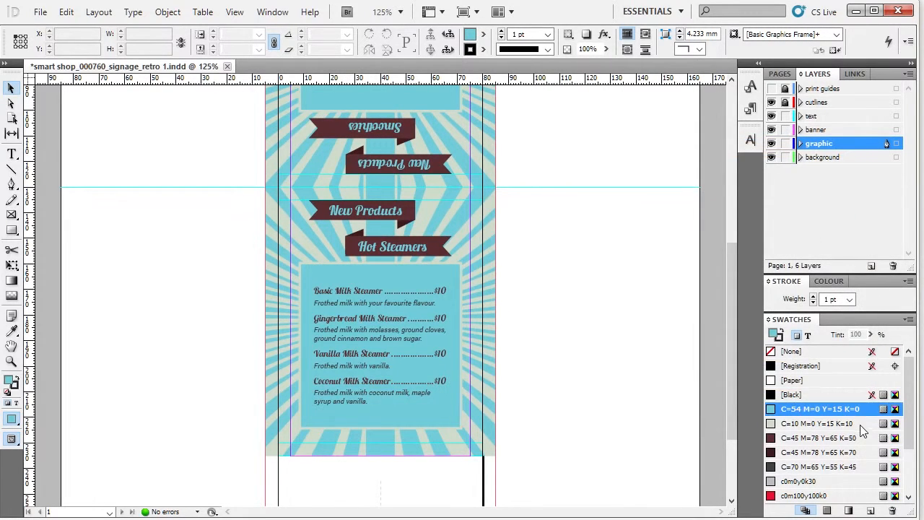
double_click(819, 424)
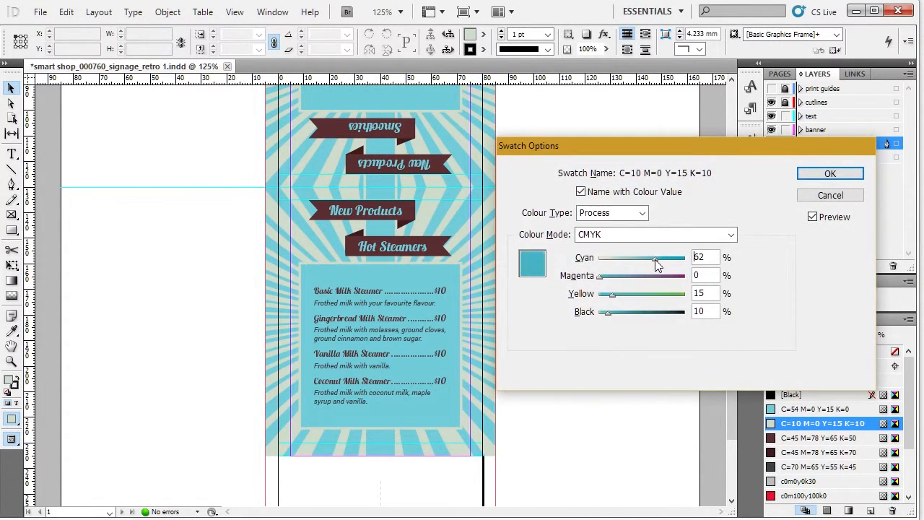
drag(653, 258, 676, 257)
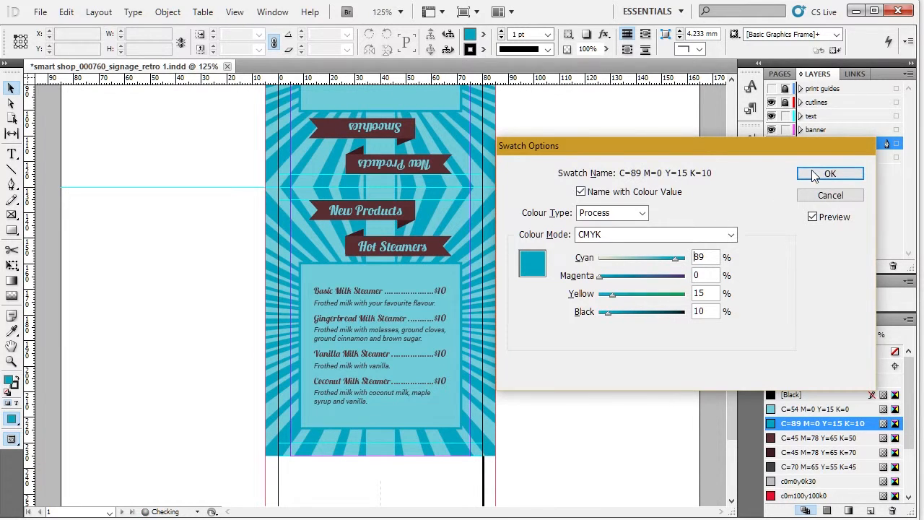
click(830, 173)
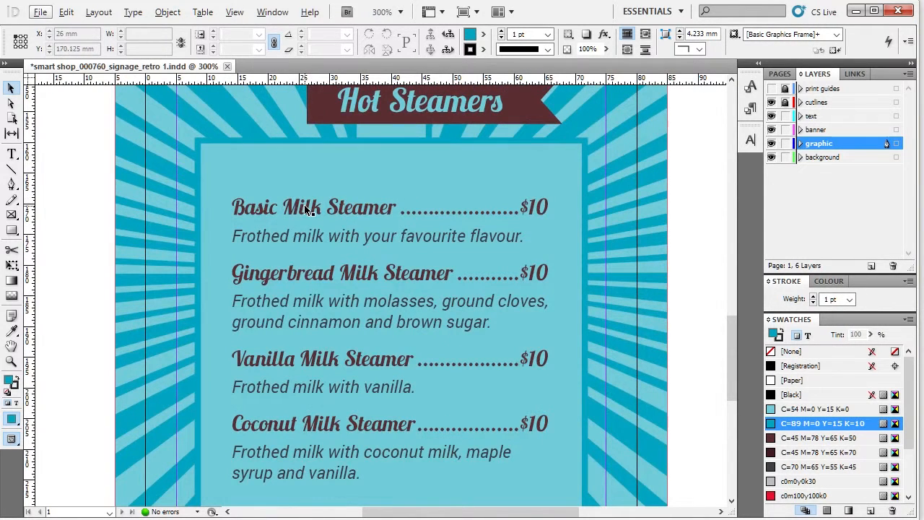
Select the drink list frame, then create and open a new text document in the INDD folder.
click(319, 211)
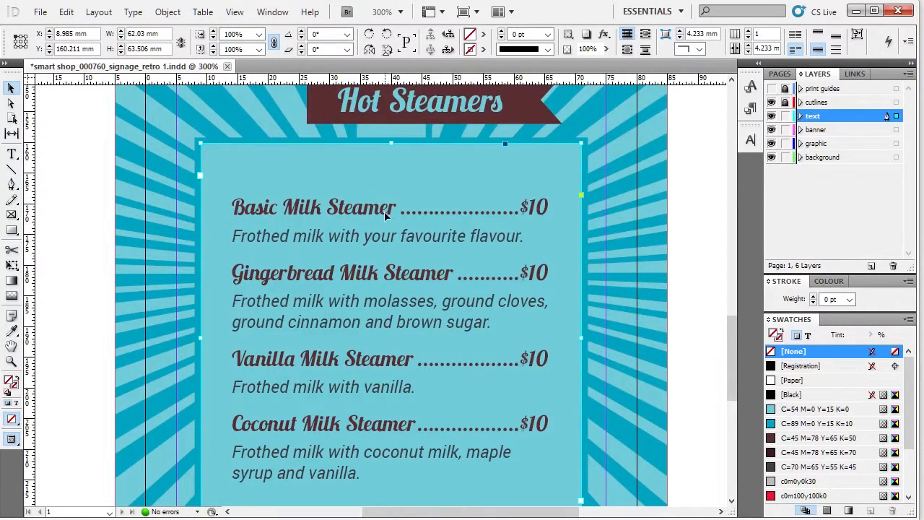
mouse_move(387, 204)
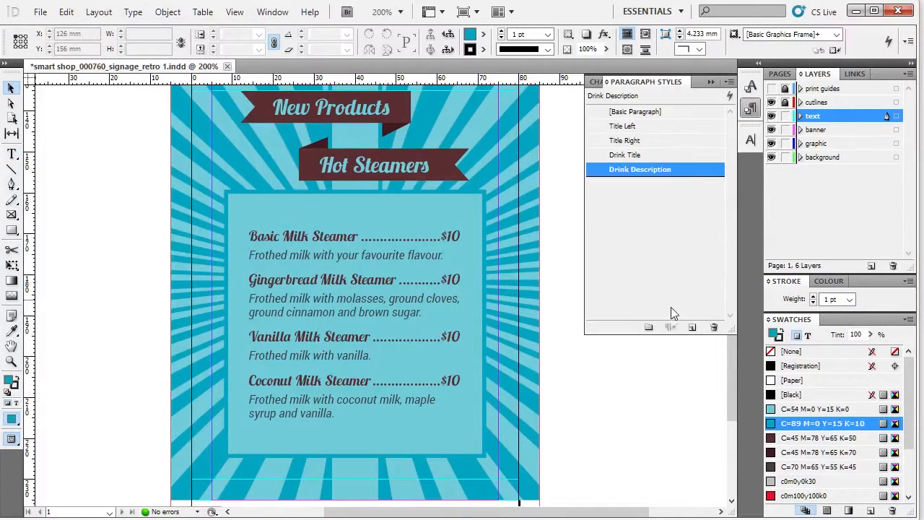
mouse_move(751, 115)
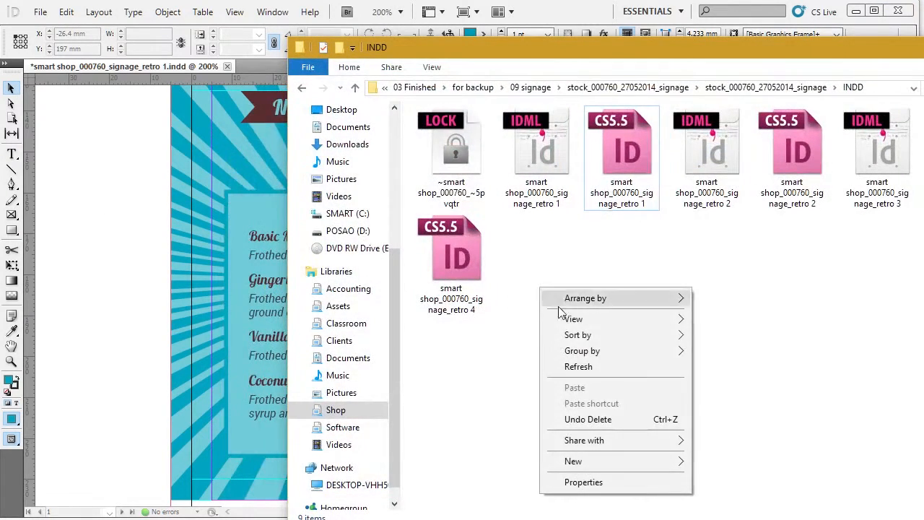
click(572, 461)
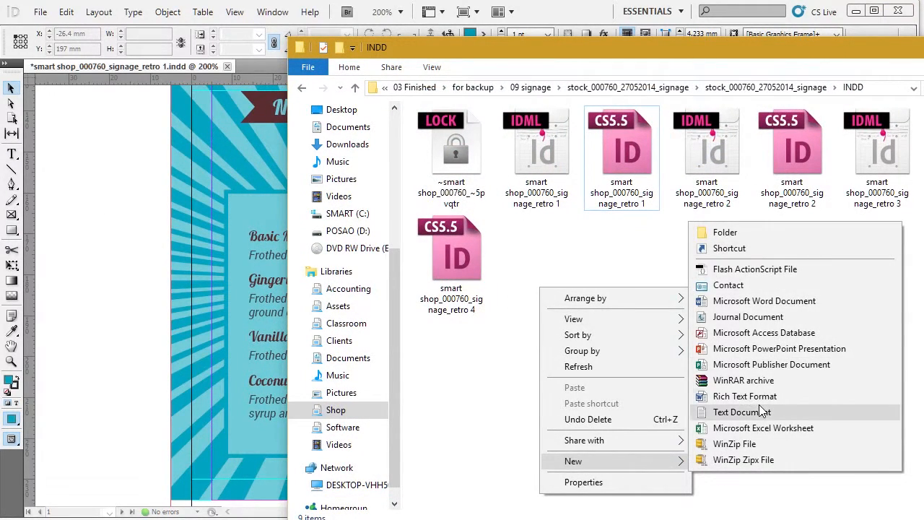
click(745, 411)
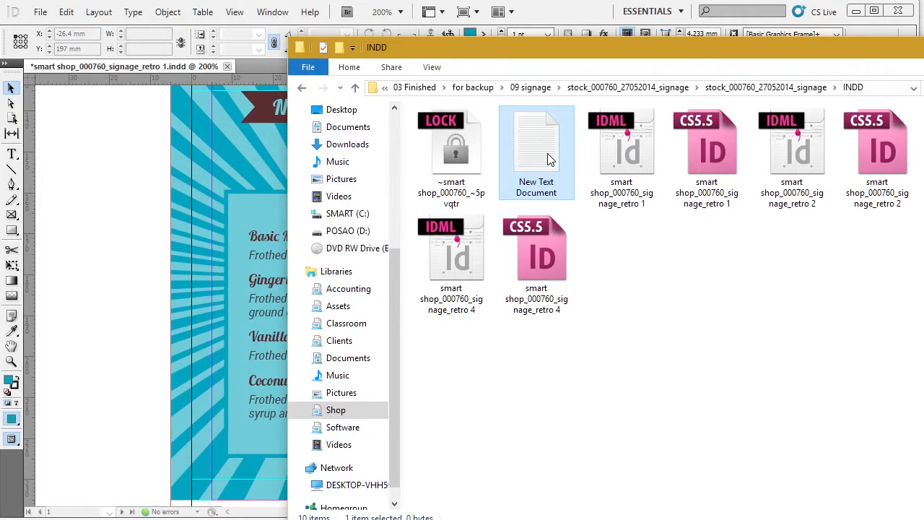
double_click(535, 140)
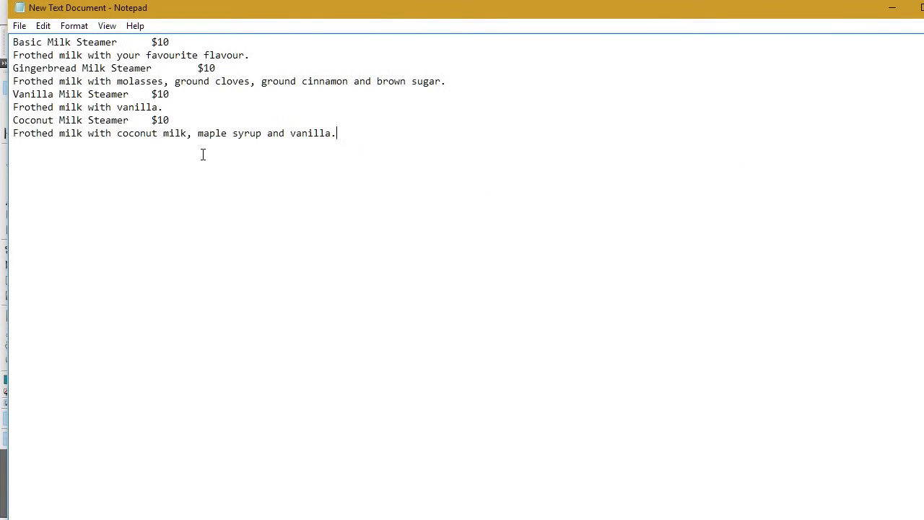
Lay out the four milk steamer lines with $10 prices and descriptions, then select all the text for copying.
drag(118, 41, 151, 42)
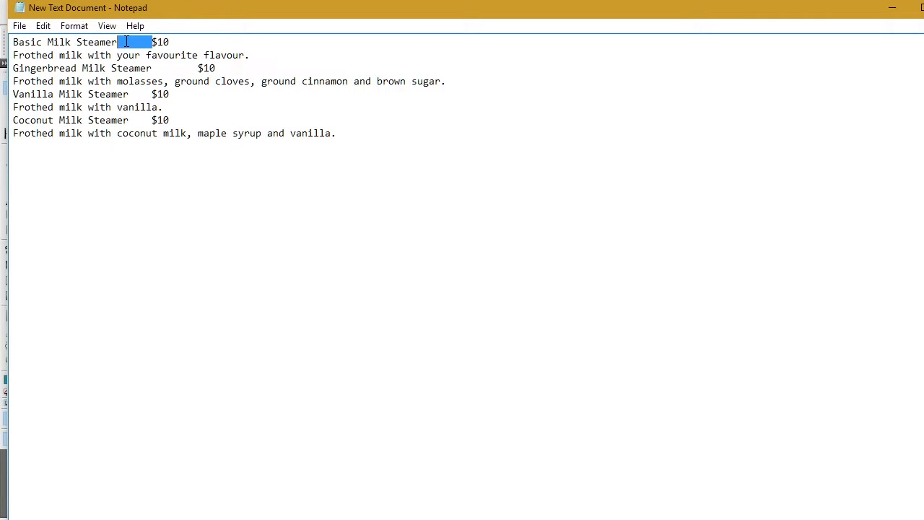
click(336, 133)
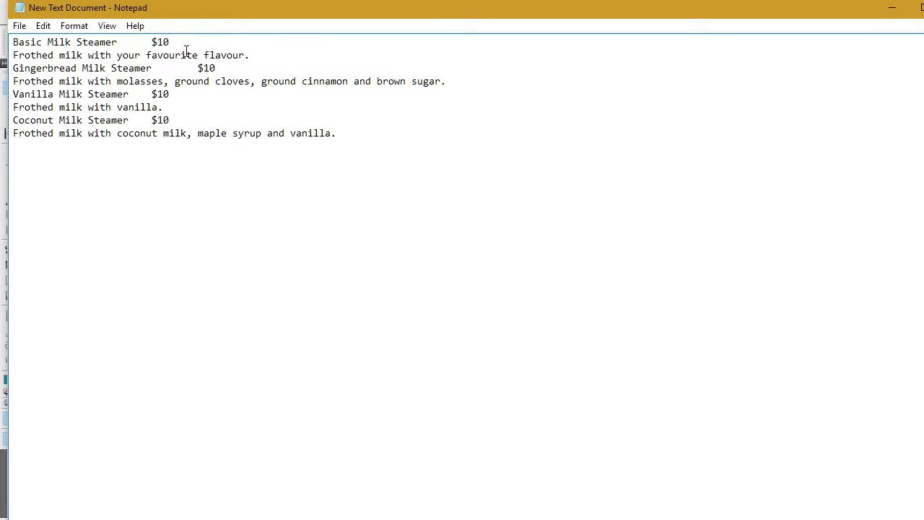
mouse_move(175, 43)
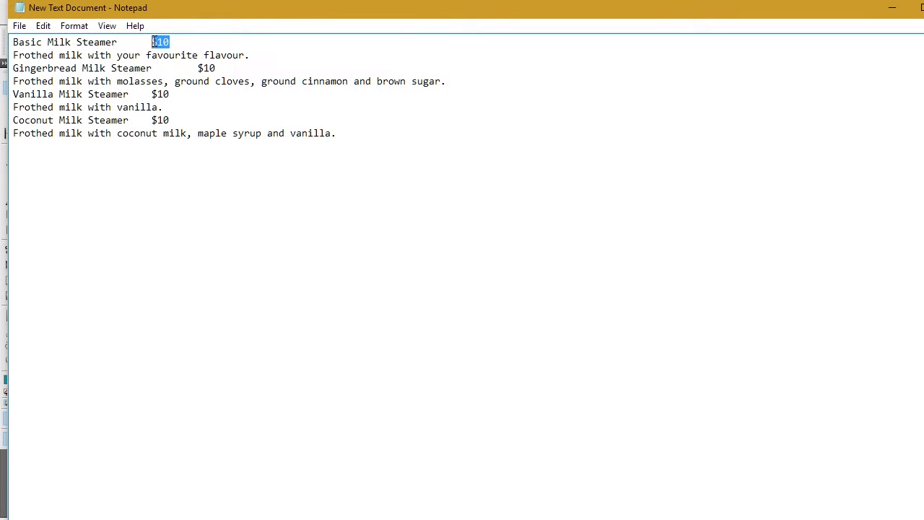
click(171, 42)
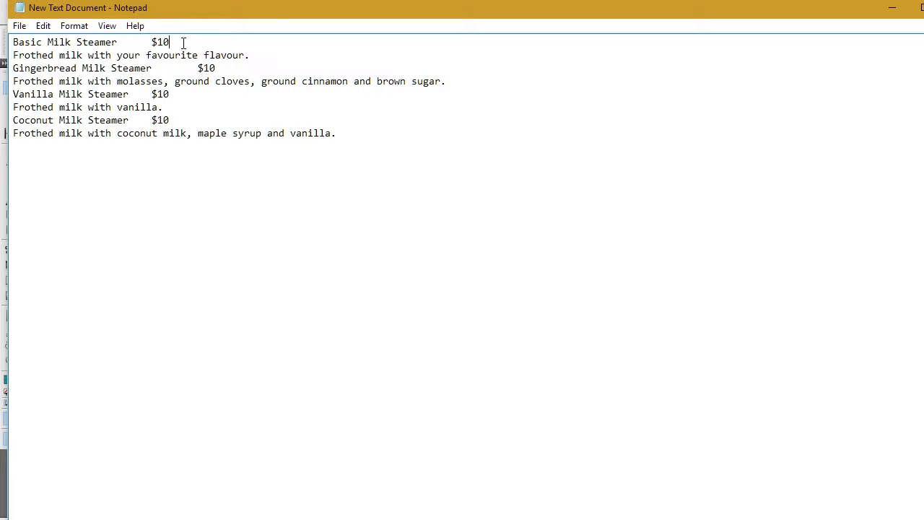
key(Enter)
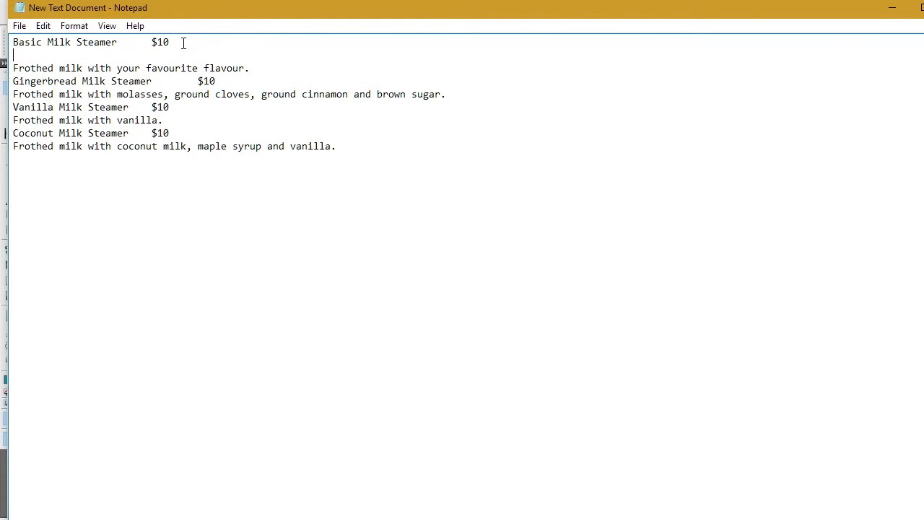
drag(13, 68, 244, 68)
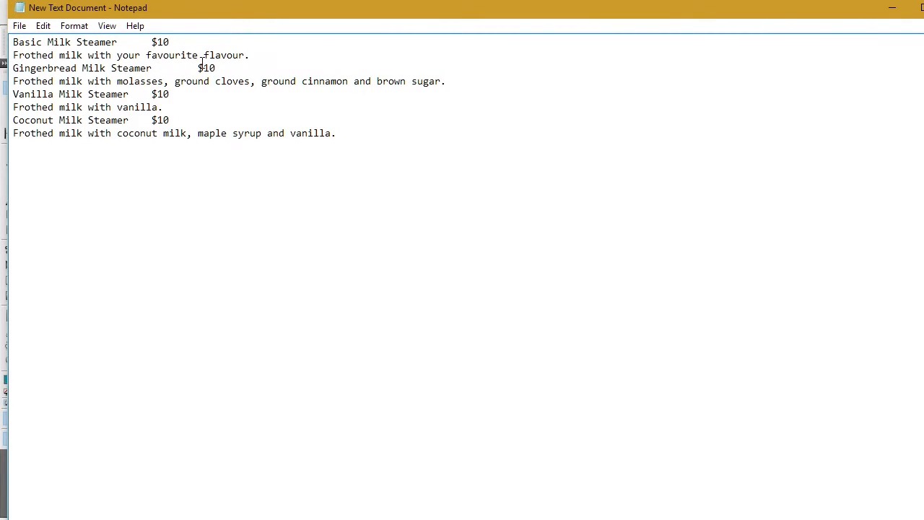
mouse_move(491, 75)
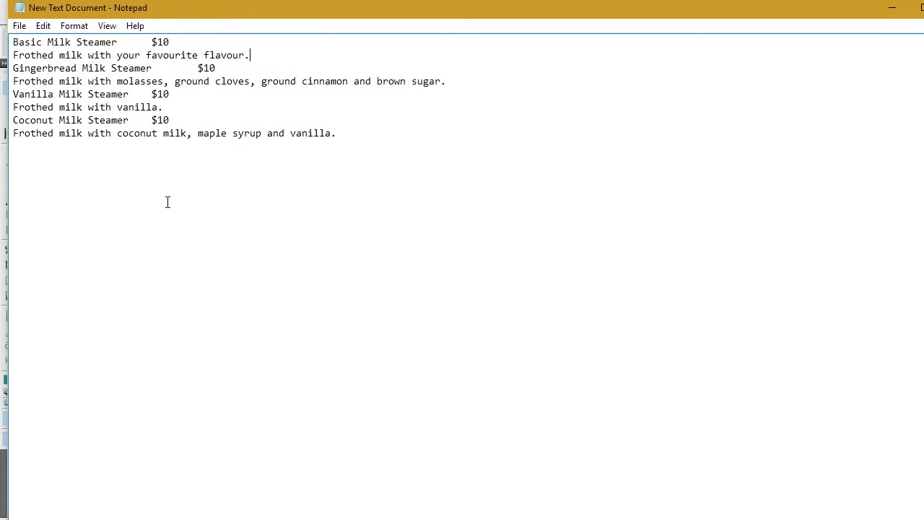
drag(13, 81, 335, 132)
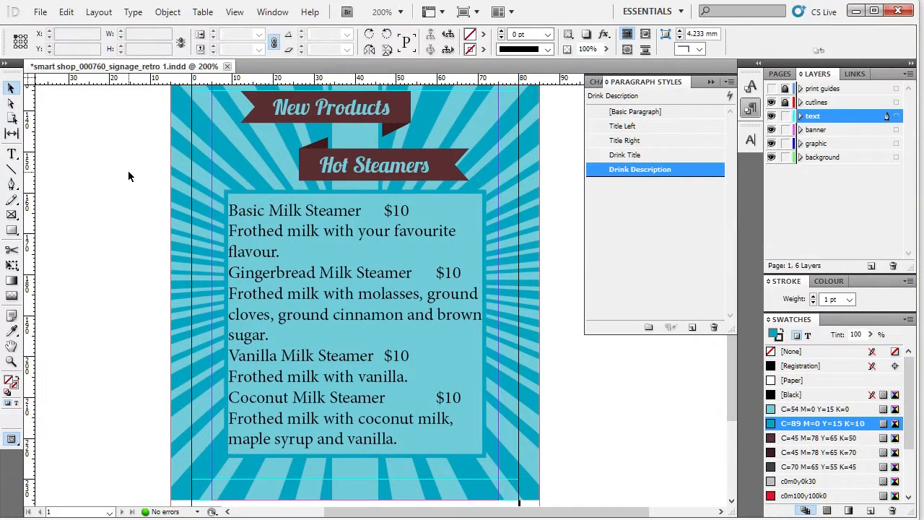
Try Drink Title and Drink Description styles on the first entries, then revert the menu to plain text.
click(353, 325)
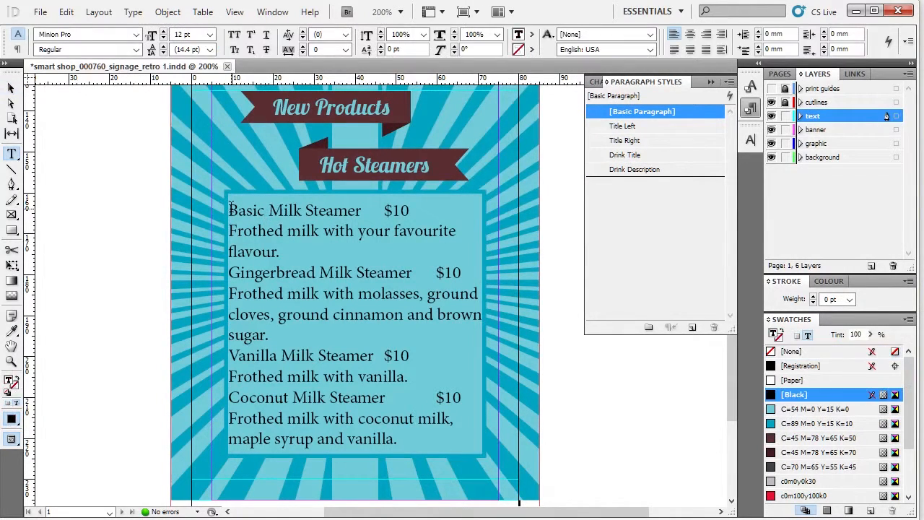
click(627, 155)
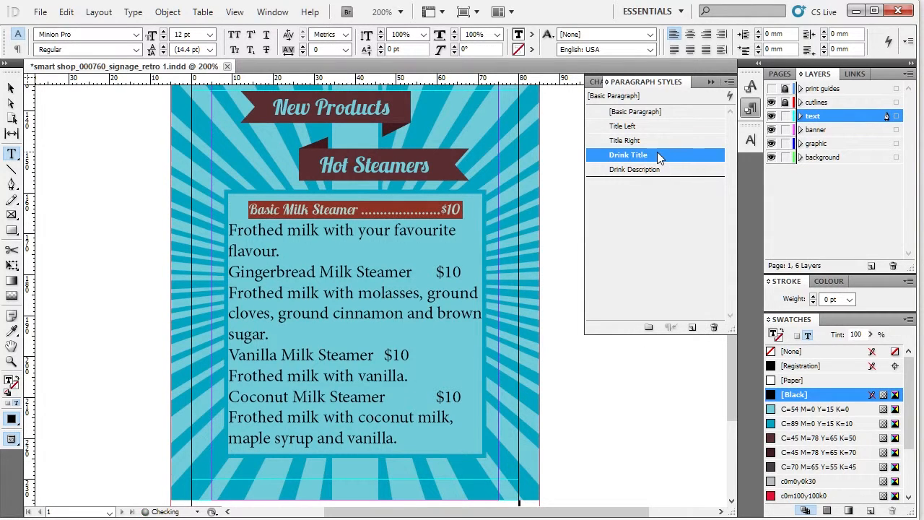
click(320, 271)
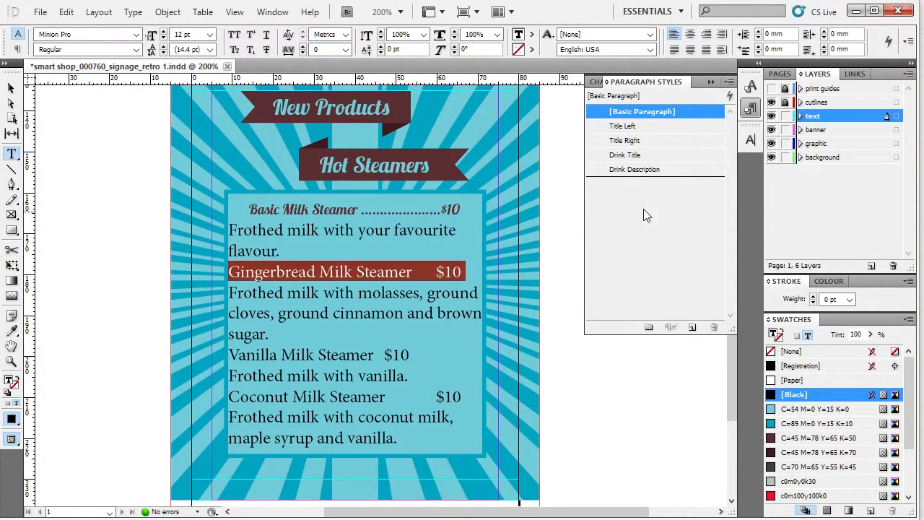
click(628, 155)
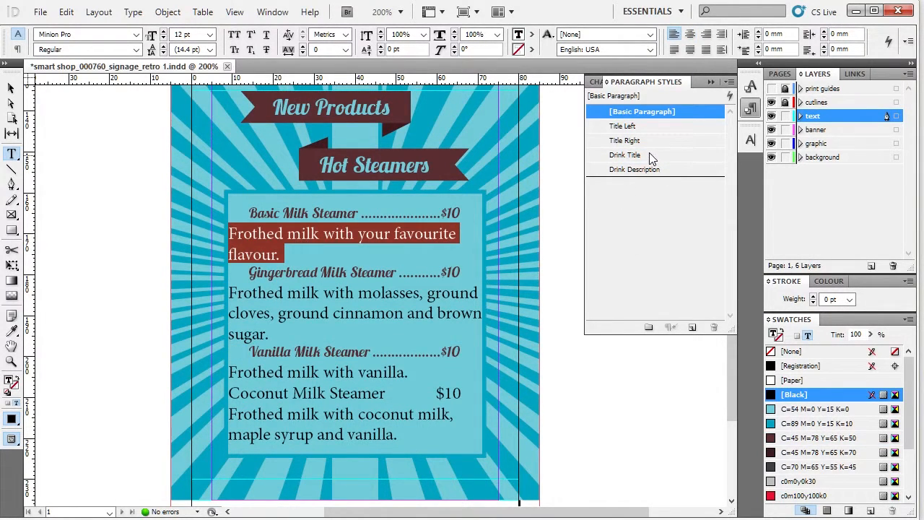
click(639, 169)
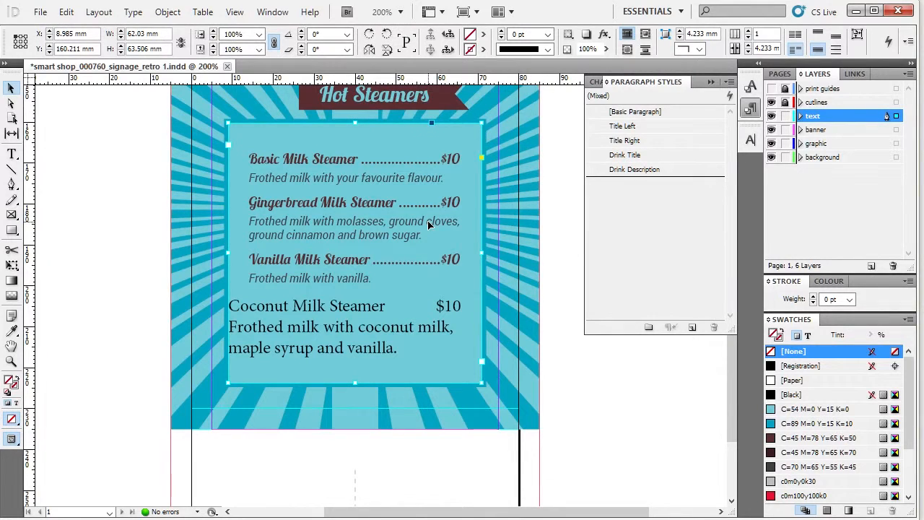
click(639, 169)
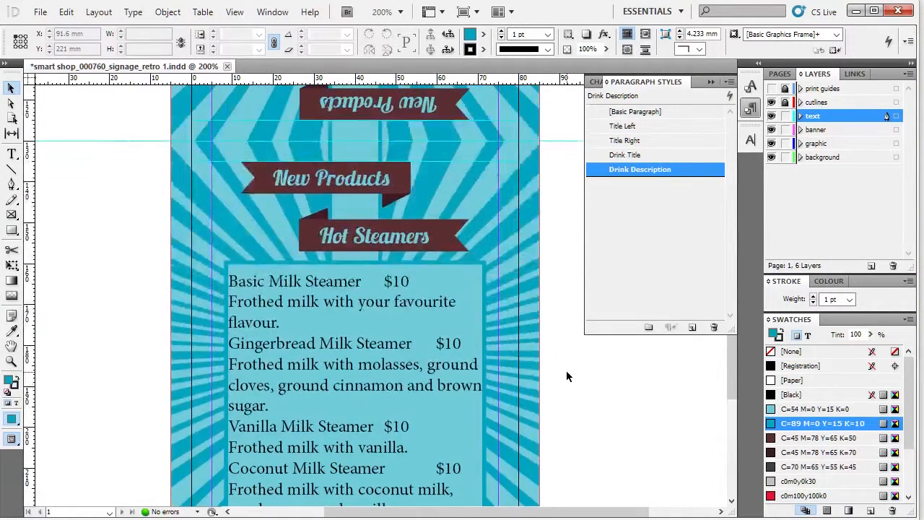
scroll(down, 3)
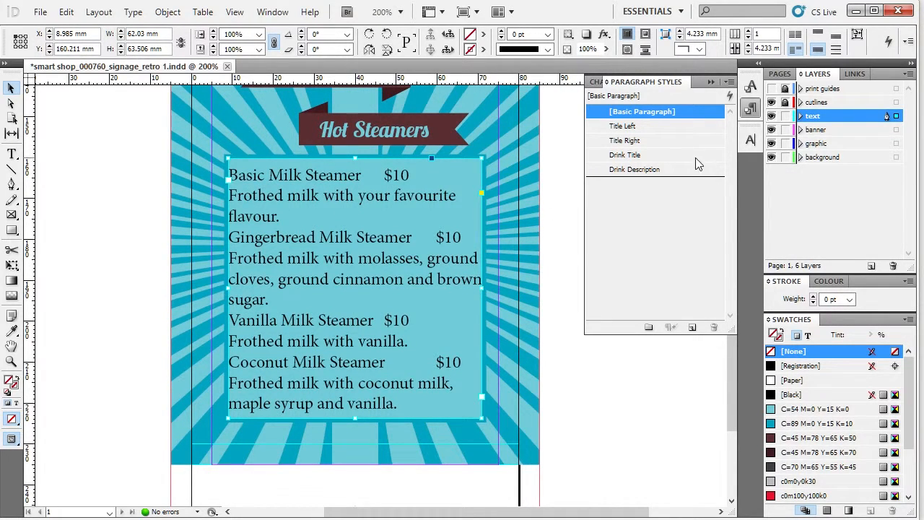
Apply 'Drink Title' then Next Style so titles and descriptions alternate through all four drinks.
right_click(625, 154)
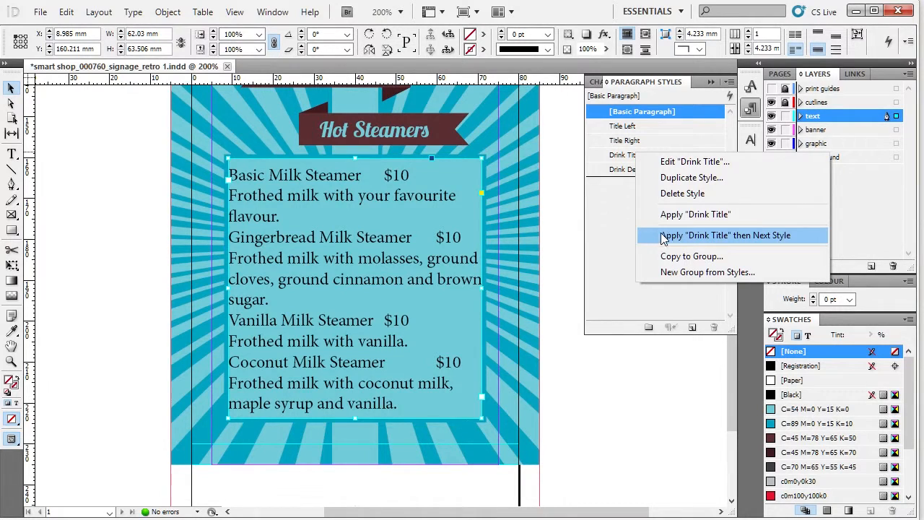
mouse_move(697, 239)
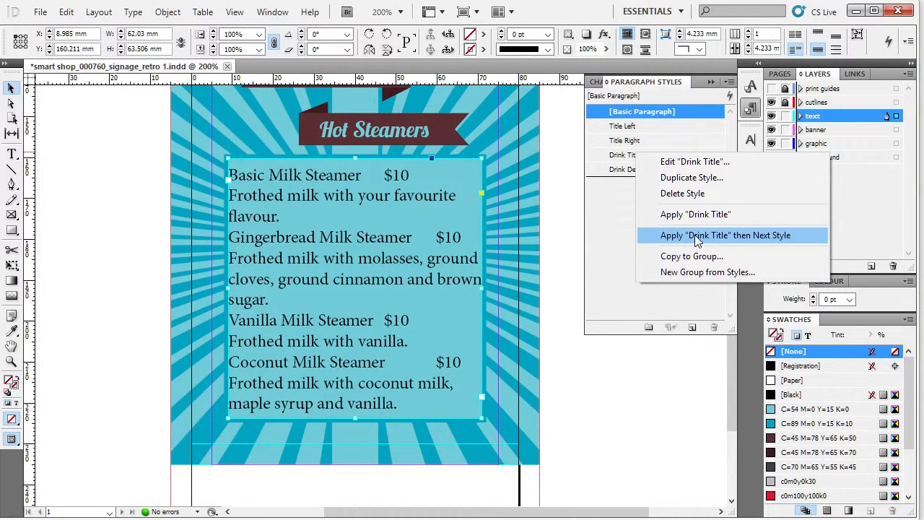
click(725, 235)
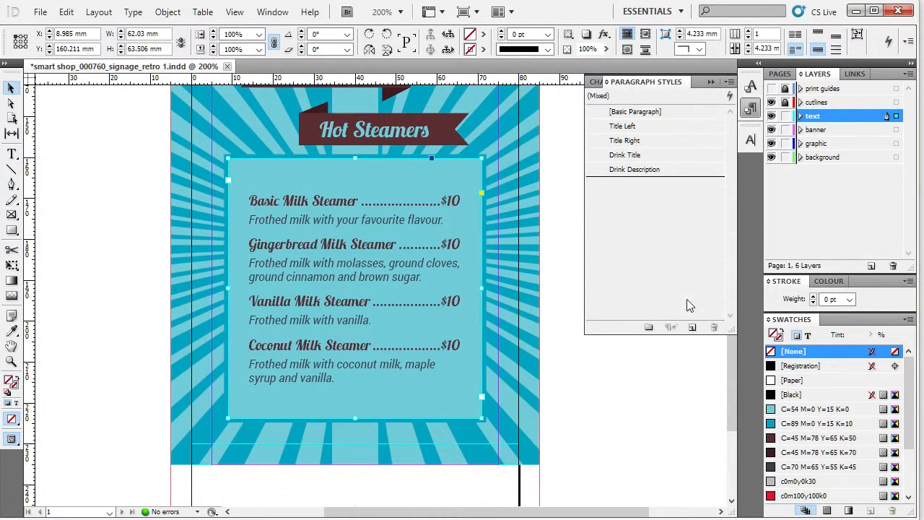
click(639, 169)
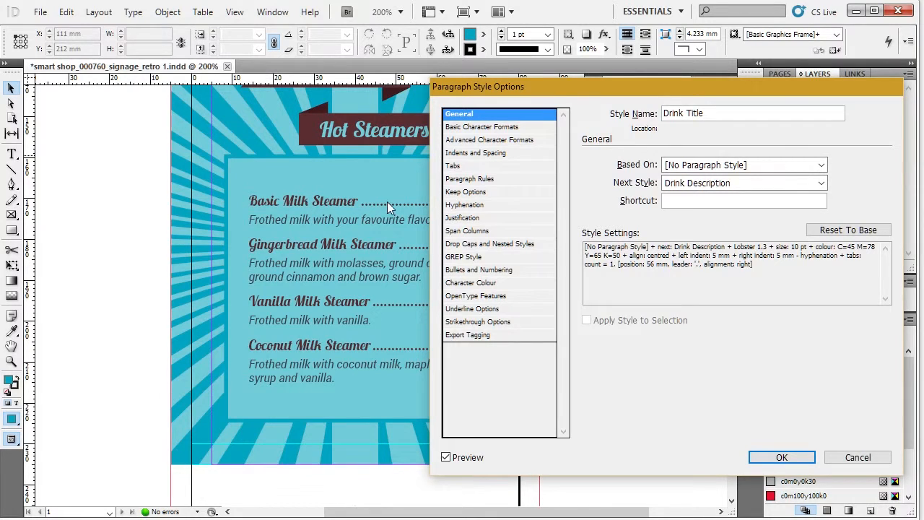
mouse_move(370, 224)
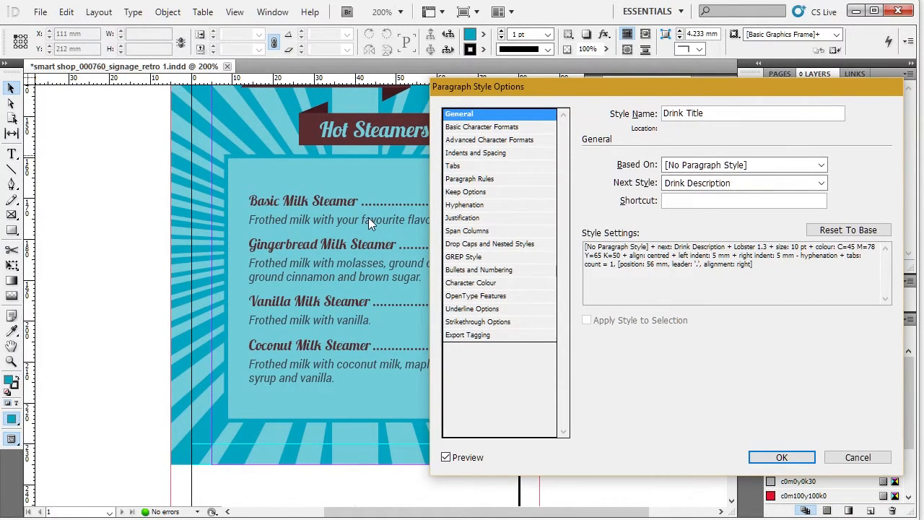
mouse_move(565, 266)
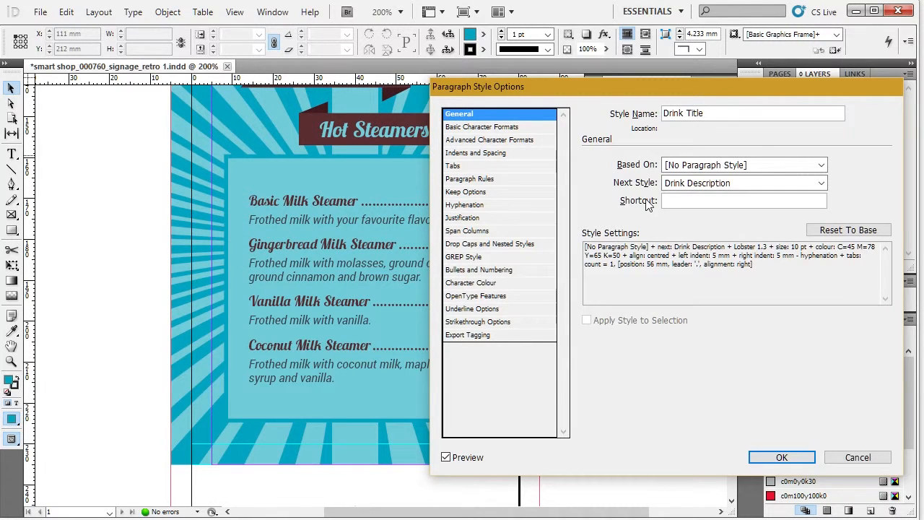
Review the Drink Title and Drink Description style settings without changing them.
click(781, 457)
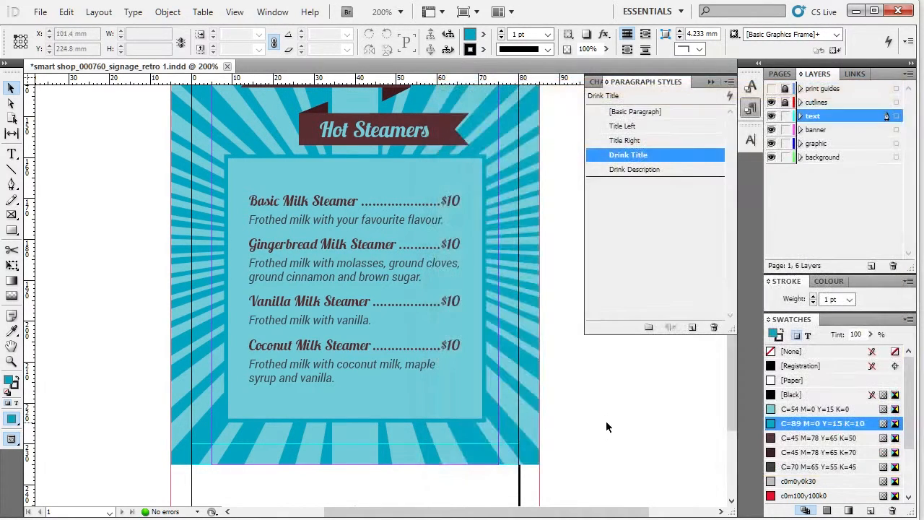
double_click(634, 169)
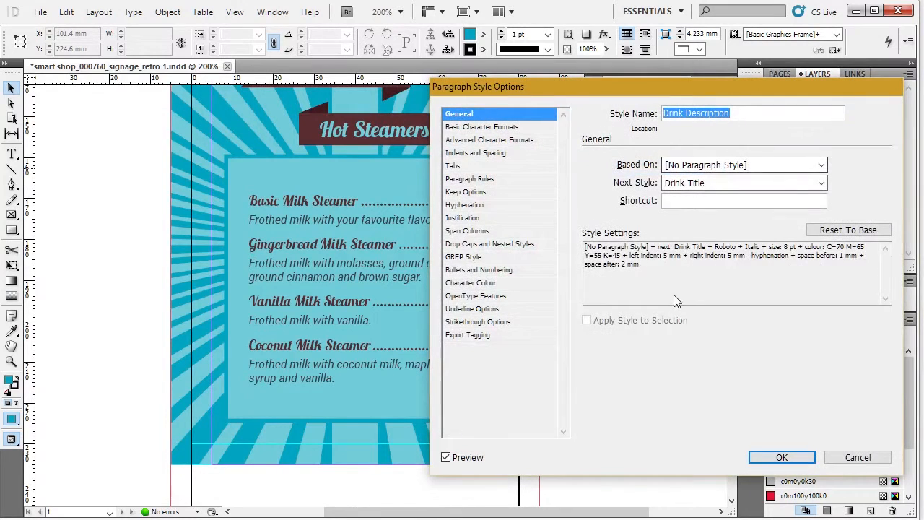
mouse_move(258, 226)
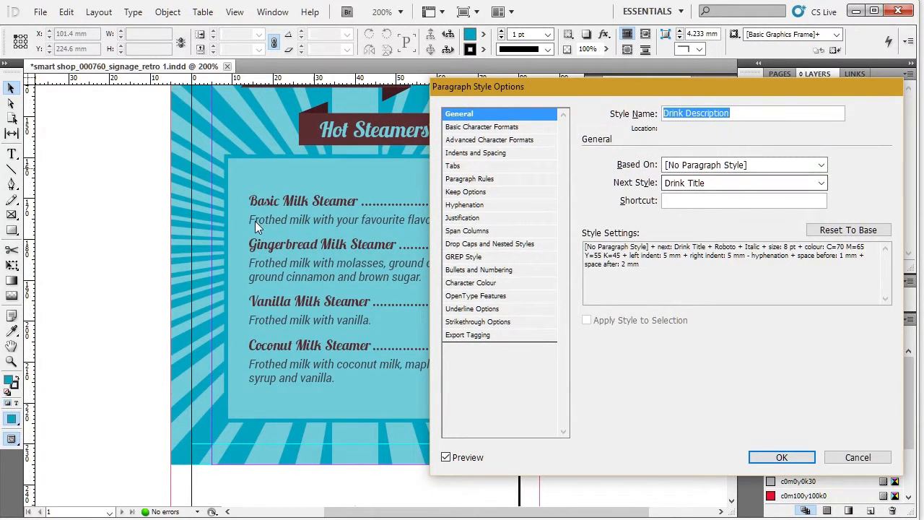
mouse_move(285, 246)
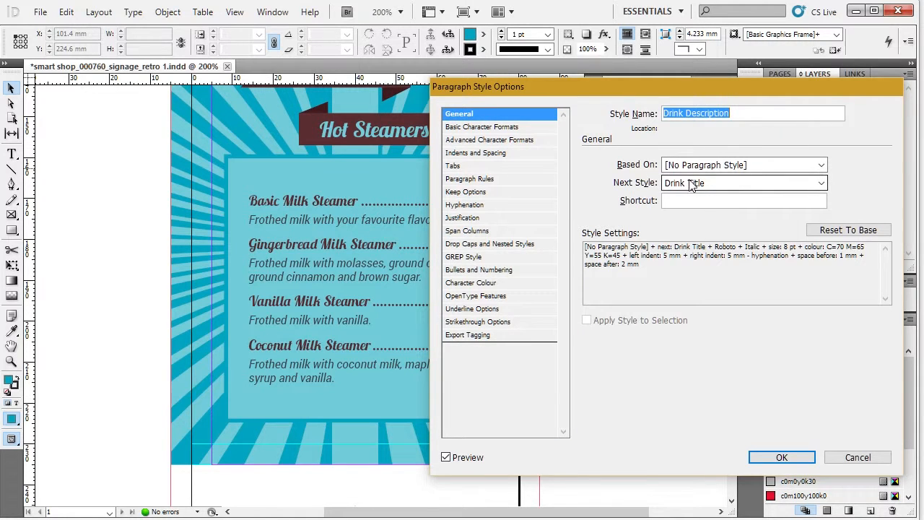
click(781, 456)
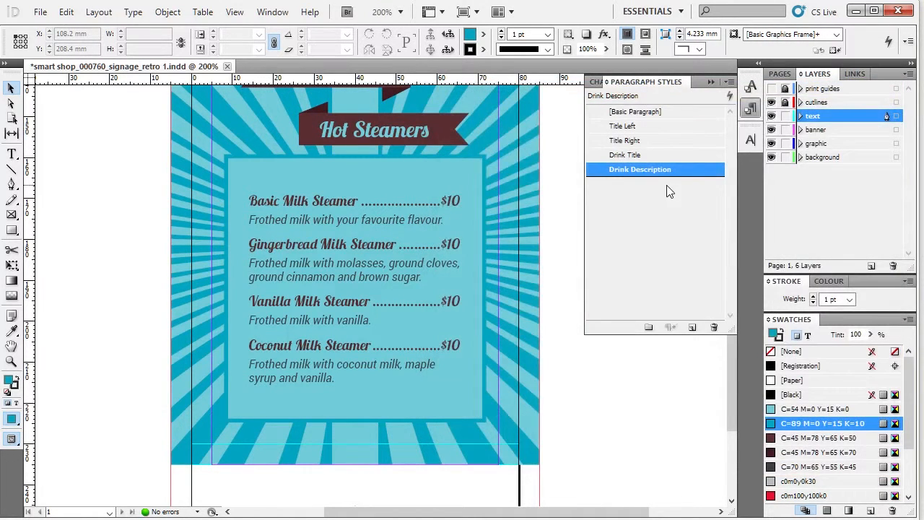
Review the Drink Title style's character, advanced character and indent settings.
double_click(625, 155)
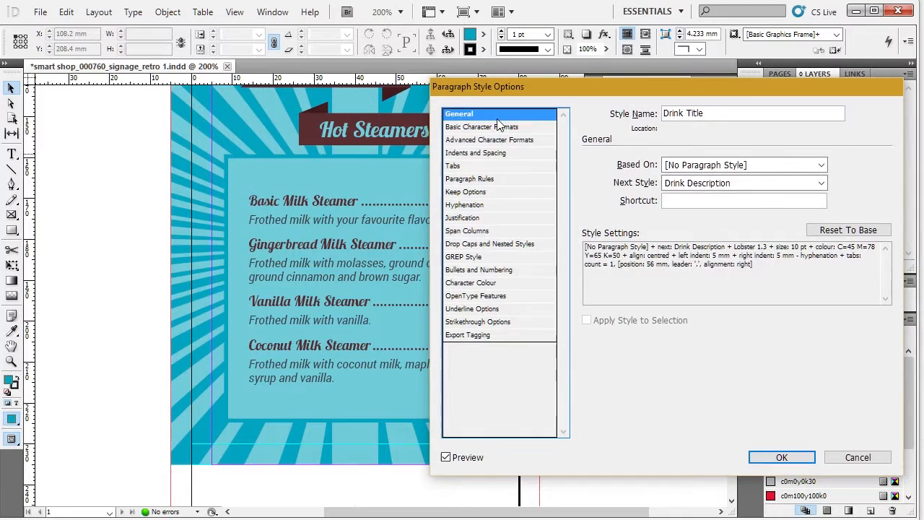
click(481, 126)
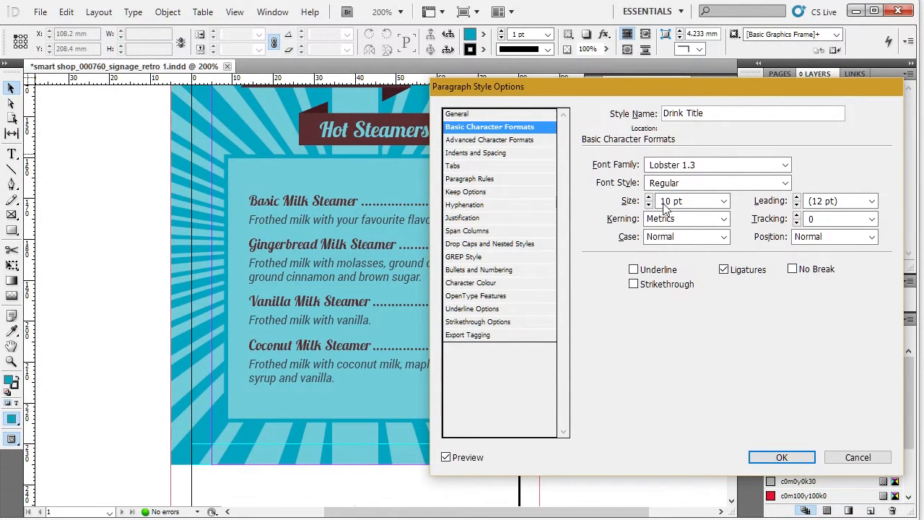
click(496, 139)
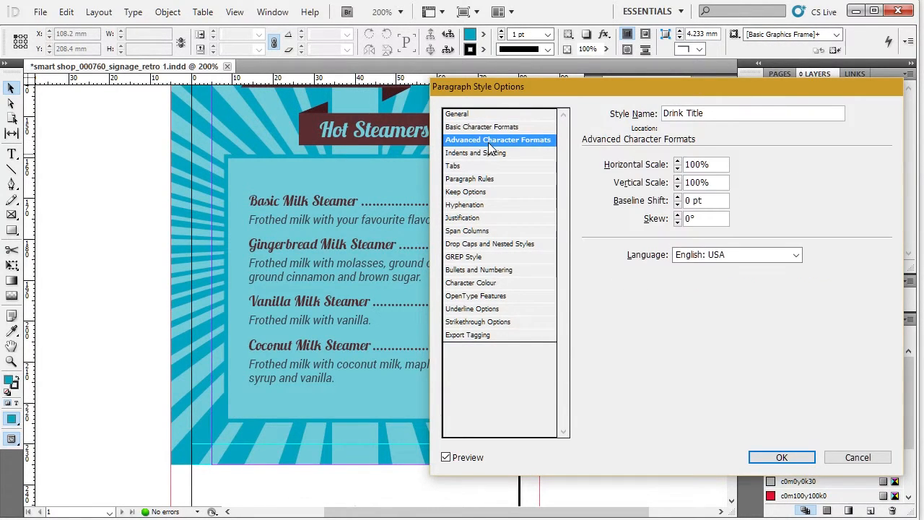
click(486, 153)
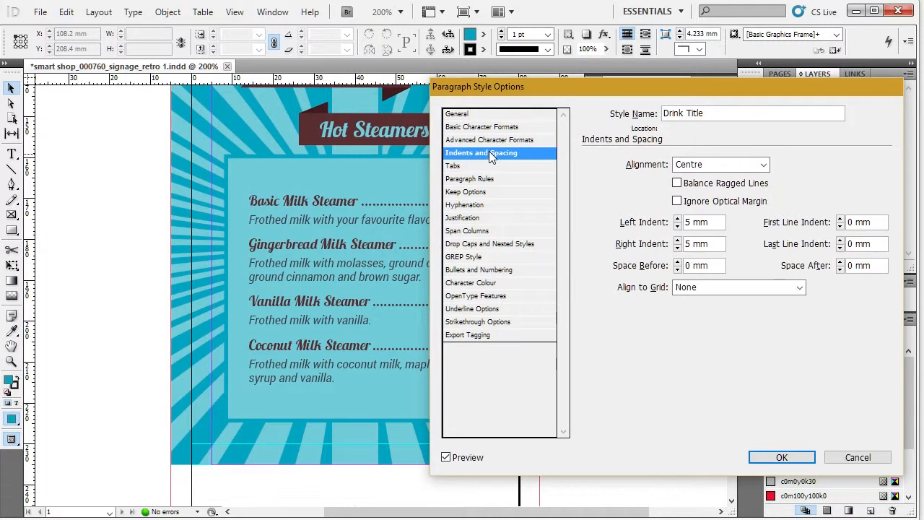
mouse_move(505, 308)
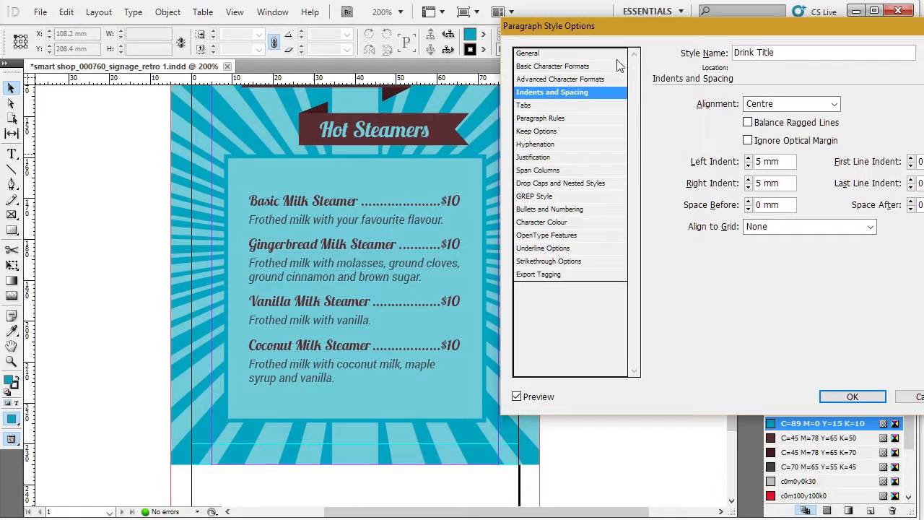
mouse_move(828, 384)
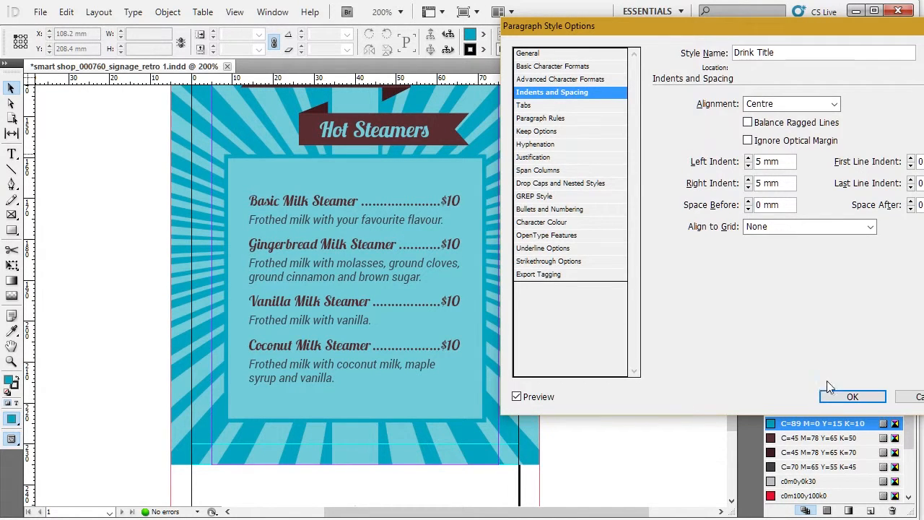
click(852, 397)
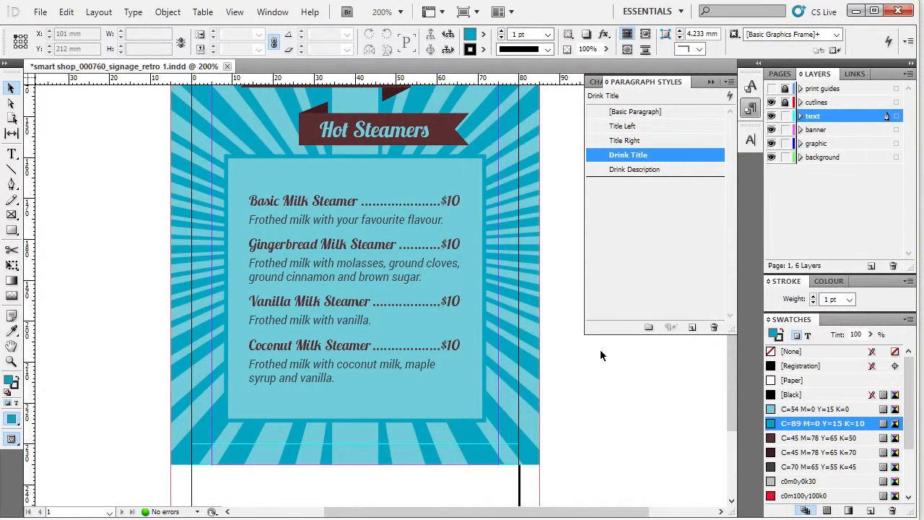
In Drink Title's Basic Character Formats, browse the font family list for a replacement for Lobster.
double_click(628, 154)
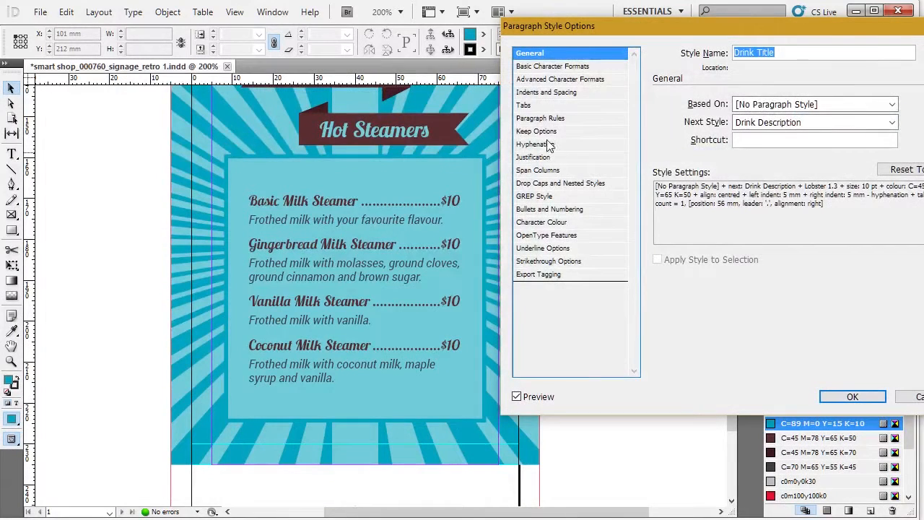
click(563, 66)
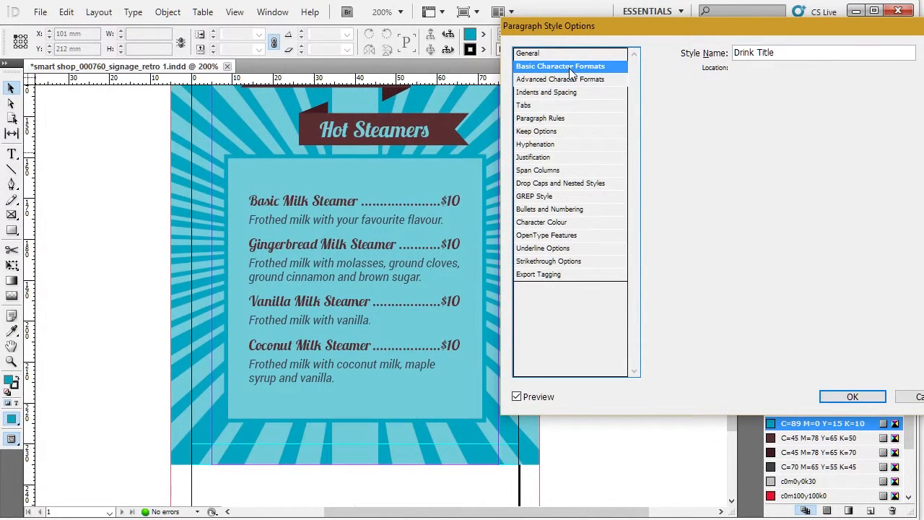
click(563, 66)
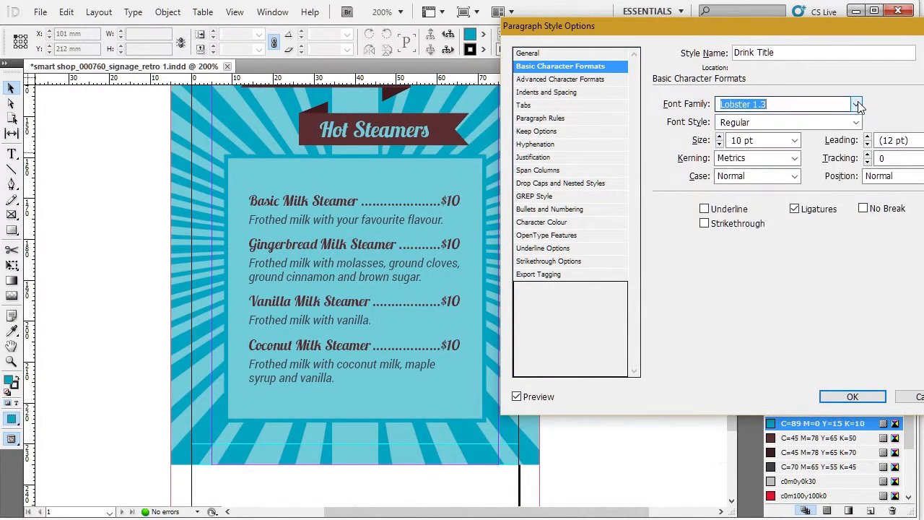
click(856, 104)
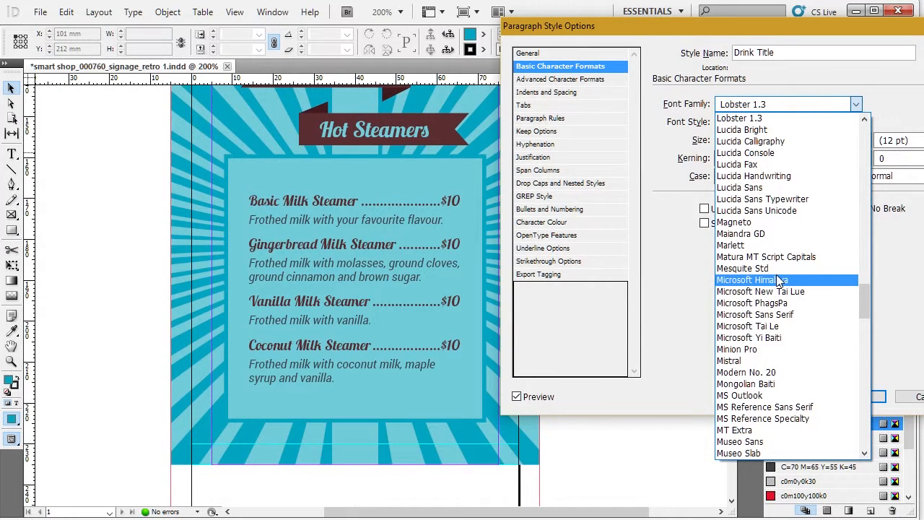
scroll(down, 3)
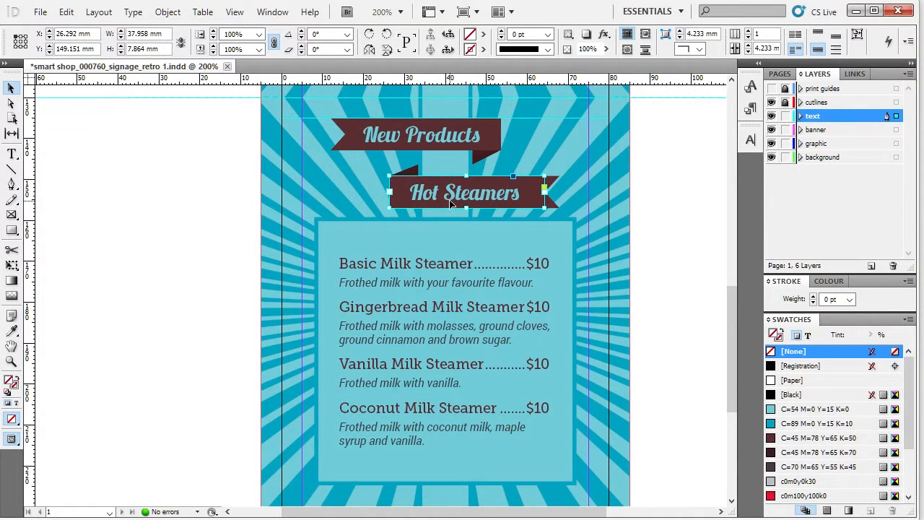
mouse_move(485, 191)
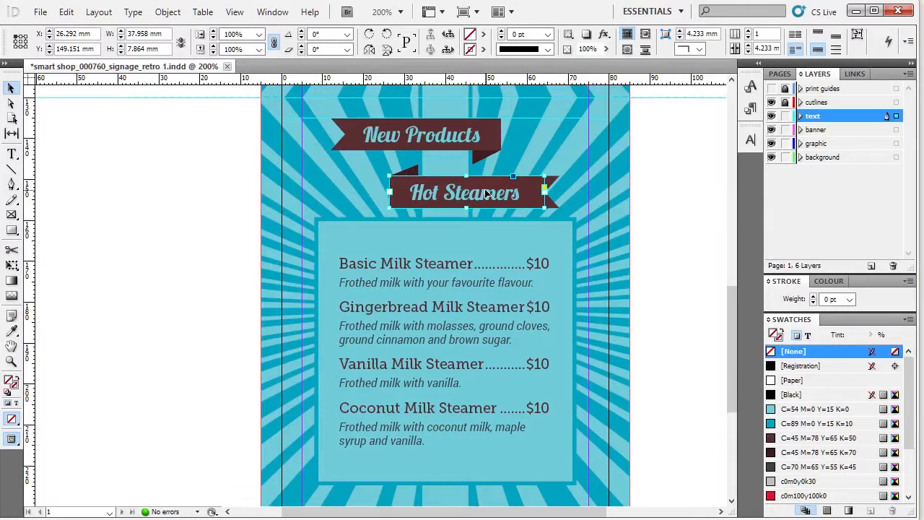
Colour the New Products and Hot Steamers banner text with the C=54 M=0 Y=15 K=0 swatch.
scroll(down, 3)
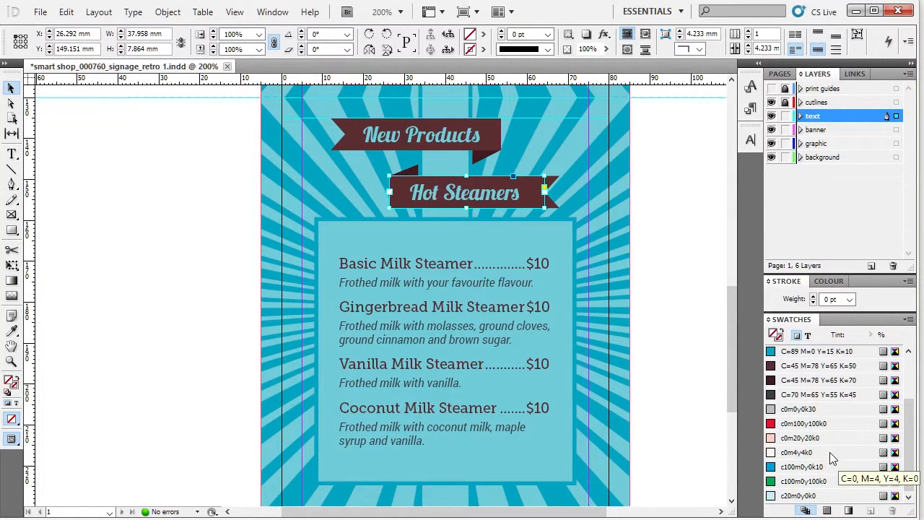
click(813, 466)
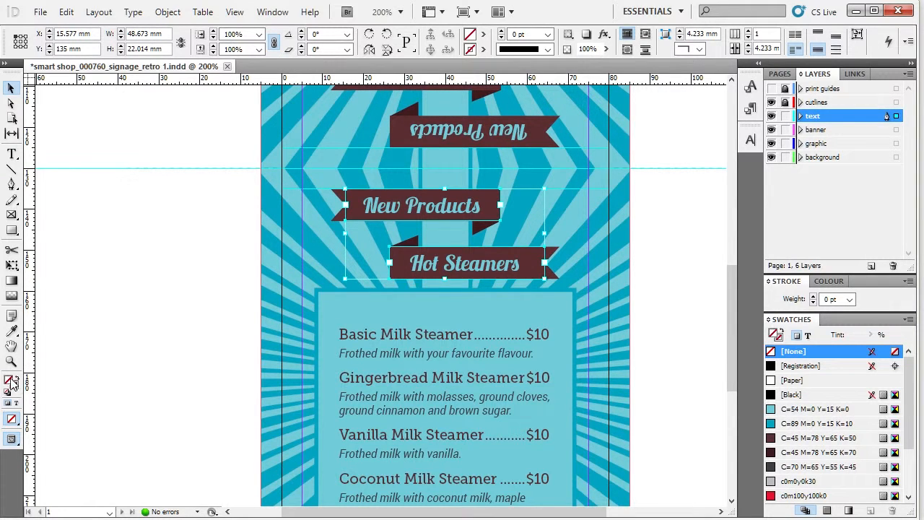
mouse_move(9, 382)
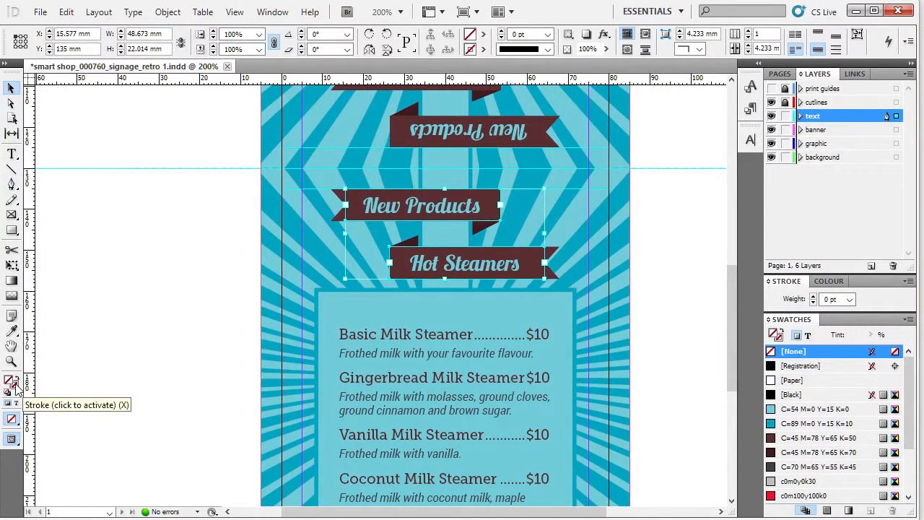
mouse_move(15, 404)
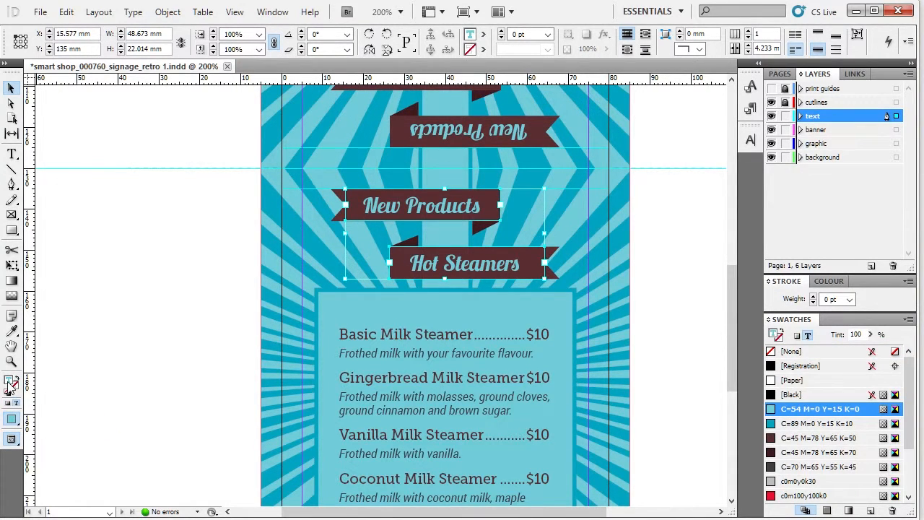
mouse_move(11, 386)
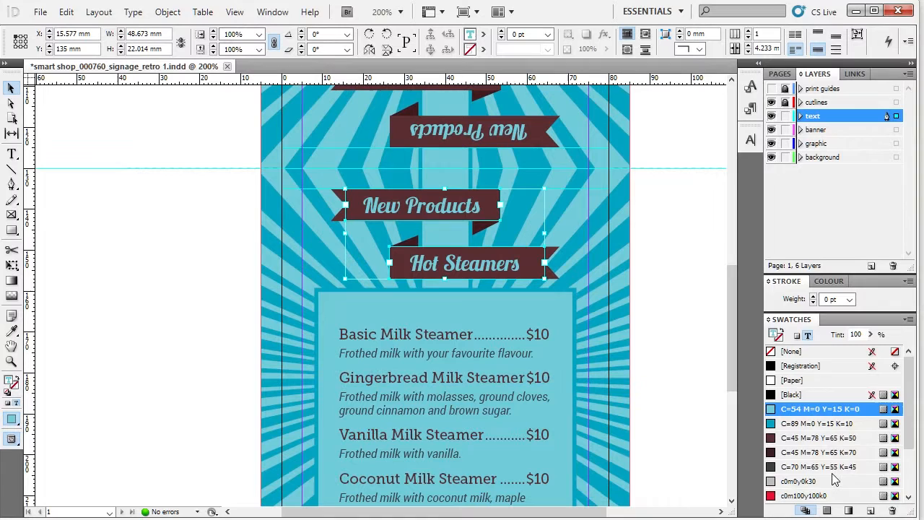
scroll(down, 3)
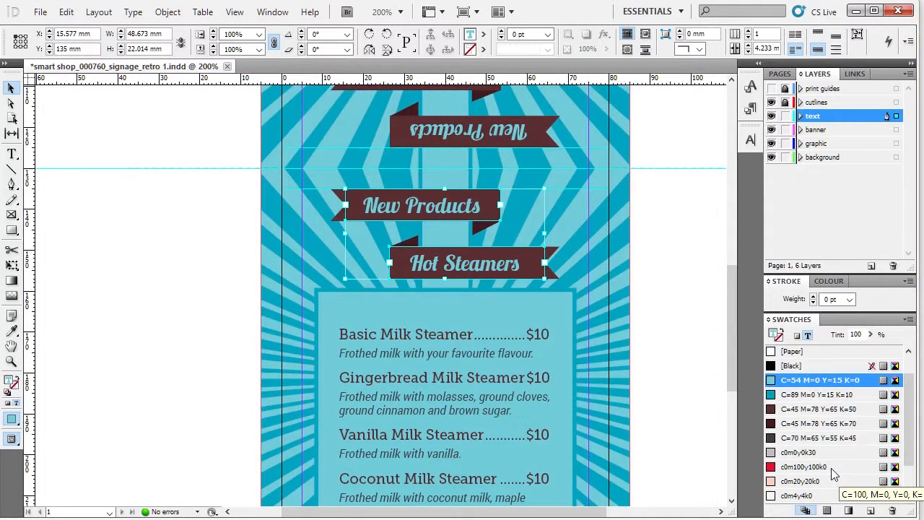
click(827, 437)
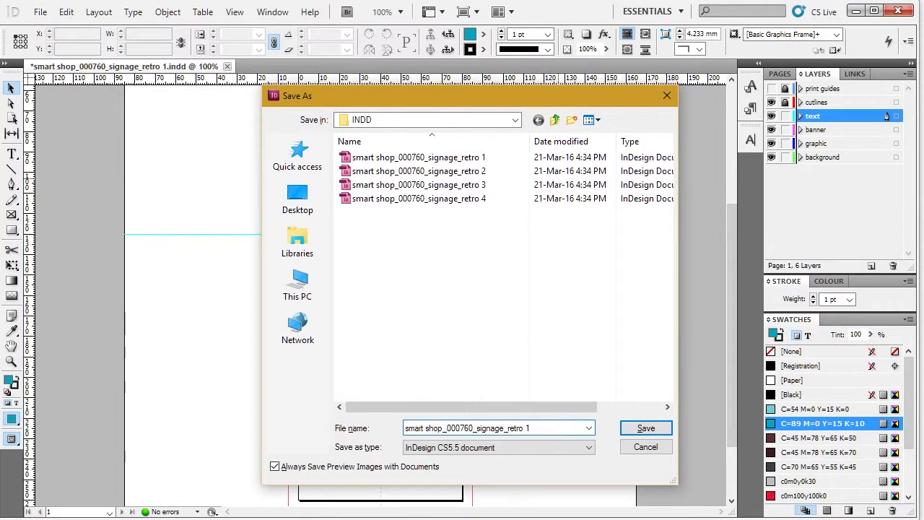
Save the menu as smart shop_000760_signage_retro 1_Final and start another Save As.
text(_Fin)
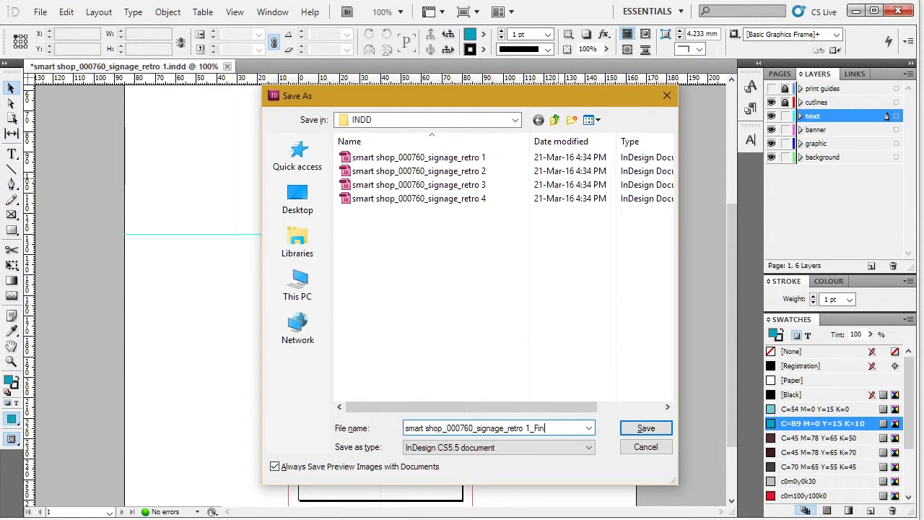
click(645, 427)
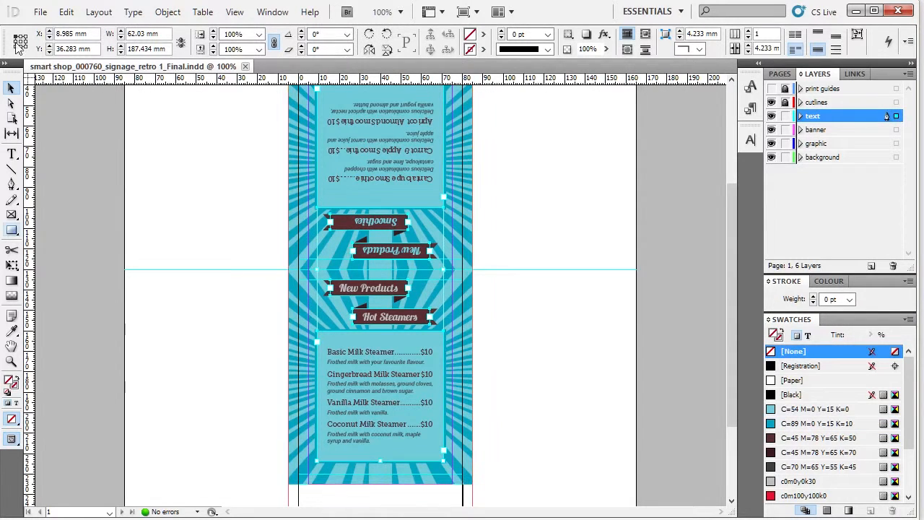
click(132, 12)
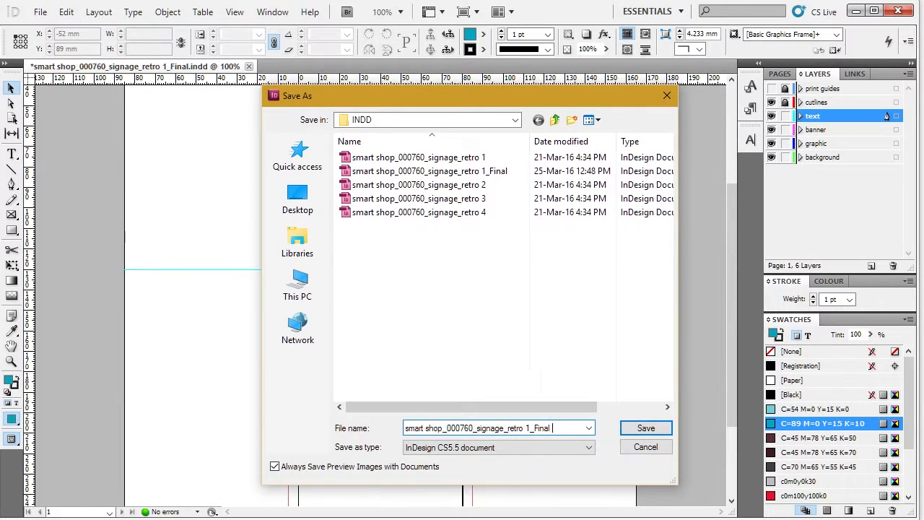
Save a further copy named smart shop_000760_signage_retro 1_Final for Print.
text(for)
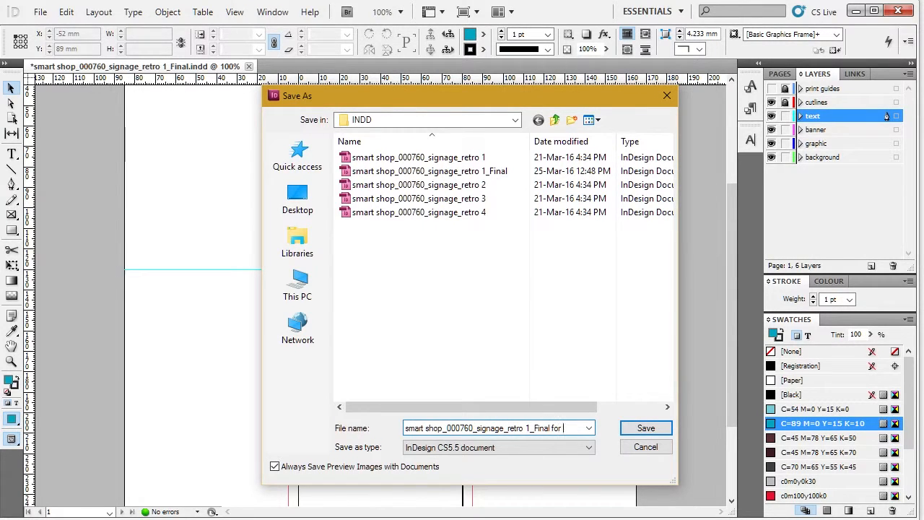
text(Print)
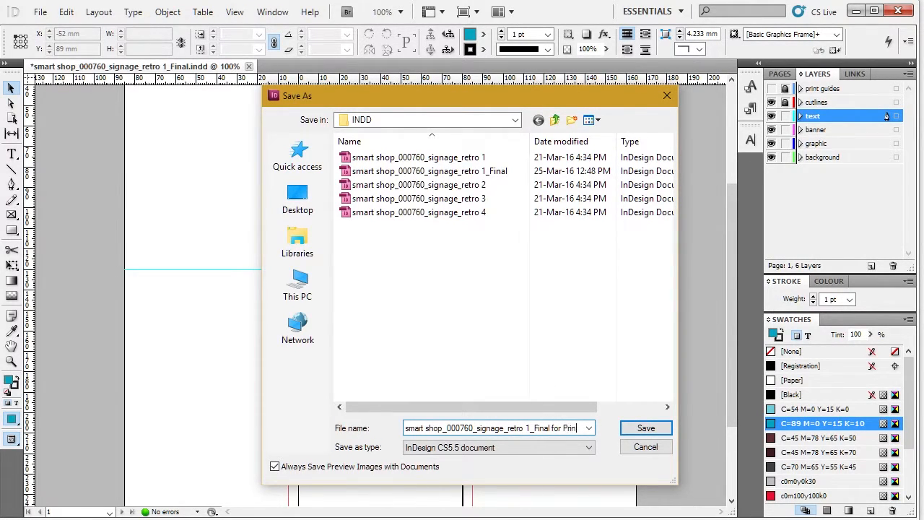
click(646, 428)
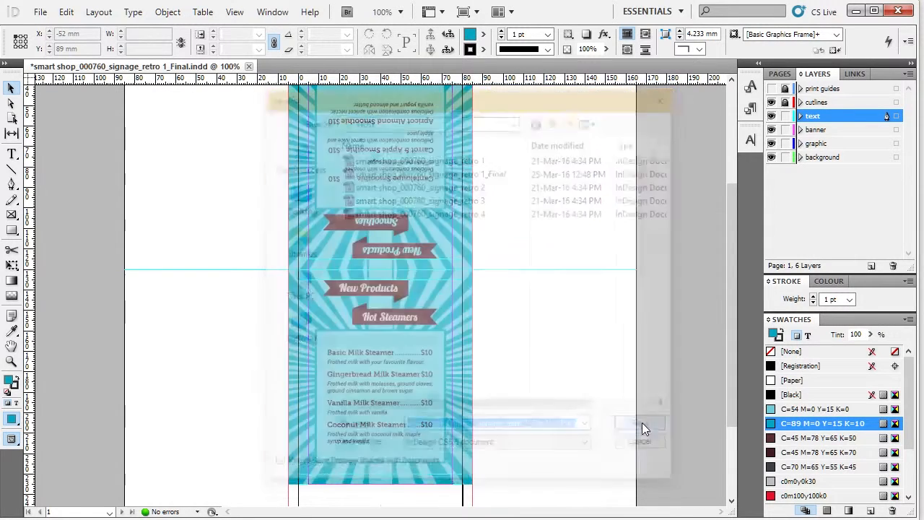
click(642, 427)
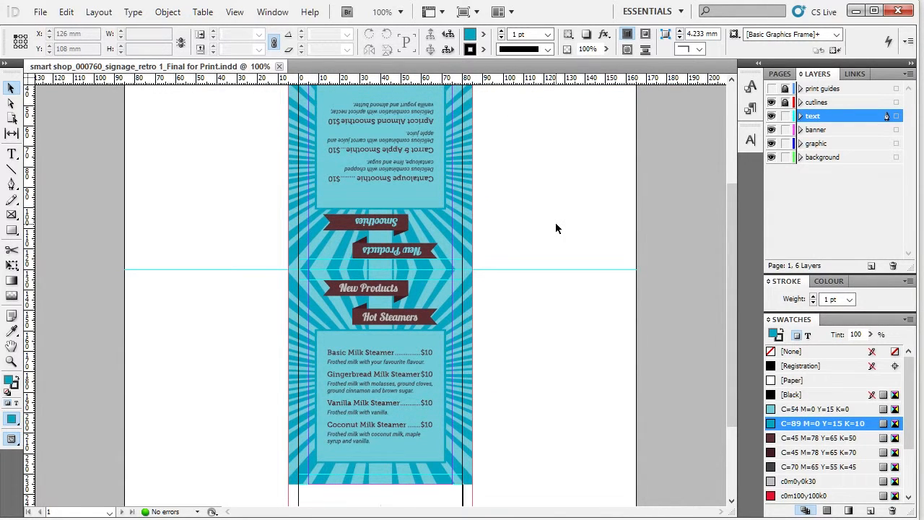